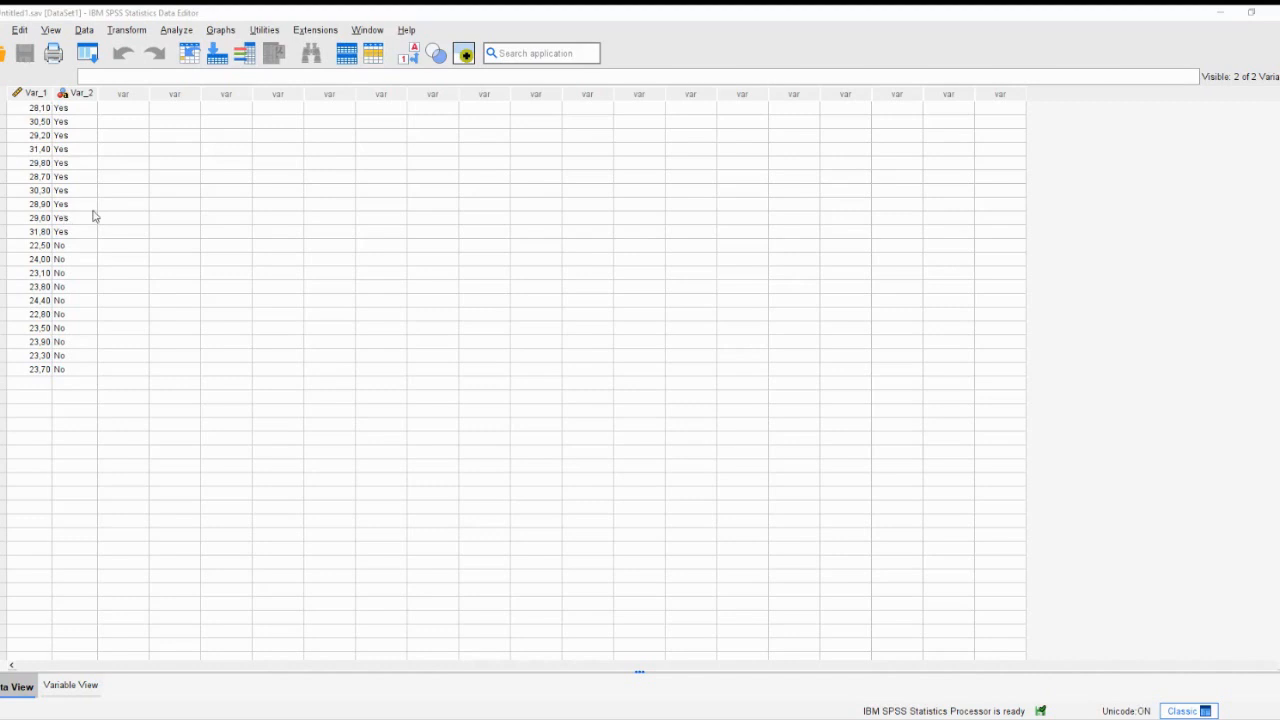
pyautogui.moveTo(138, 186)
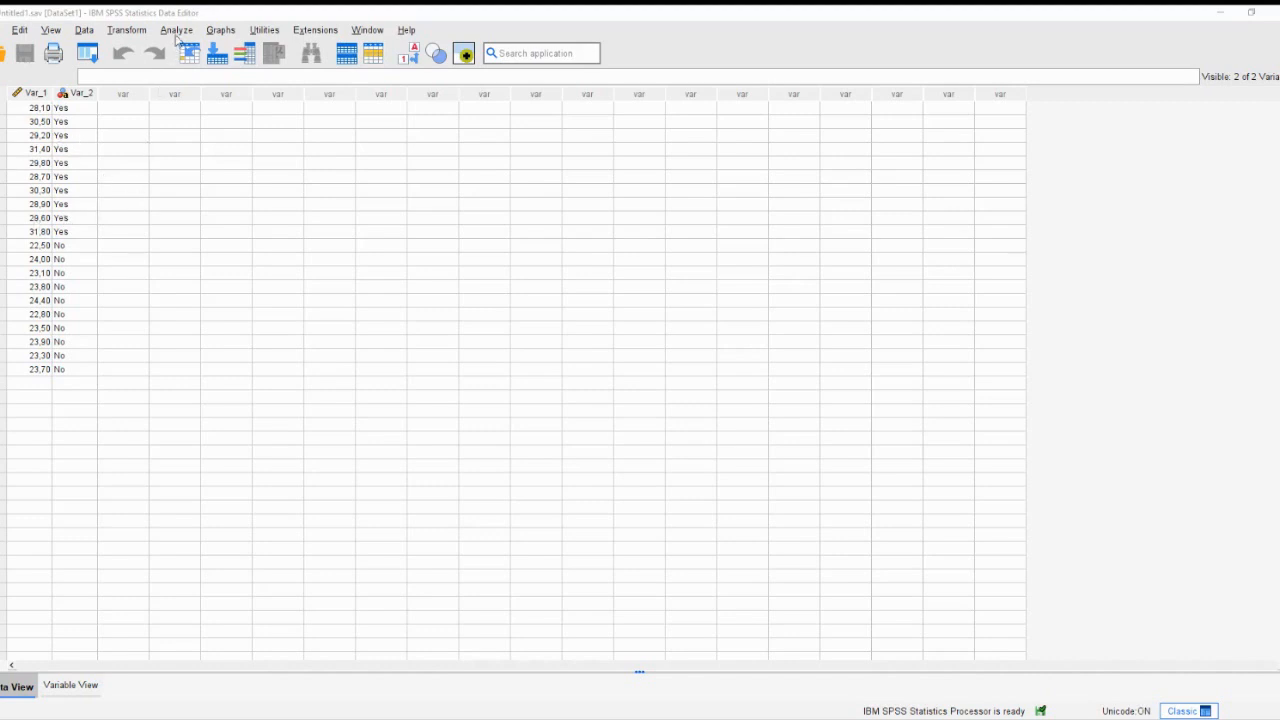
# Step: Start an Independent-Samples T Test from the Analyze menu's Compare Means and Proportions group
pyautogui.click(176, 30)
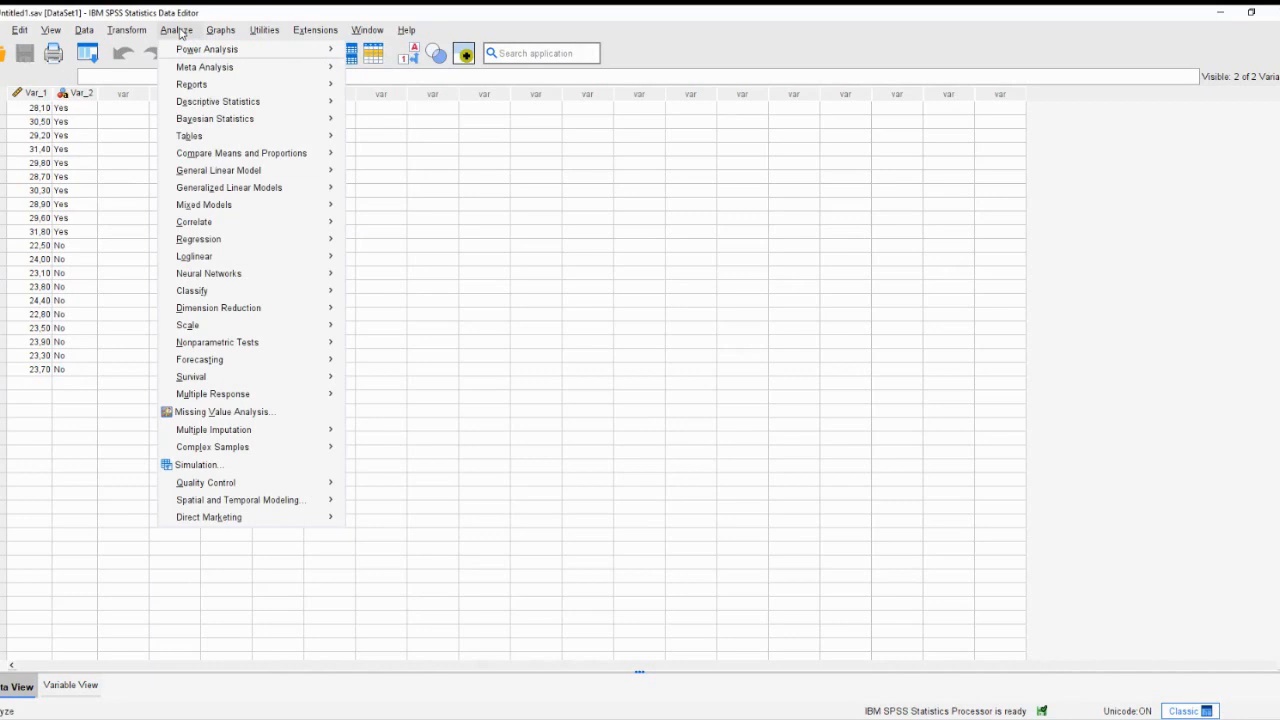
pyautogui.moveTo(216, 118)
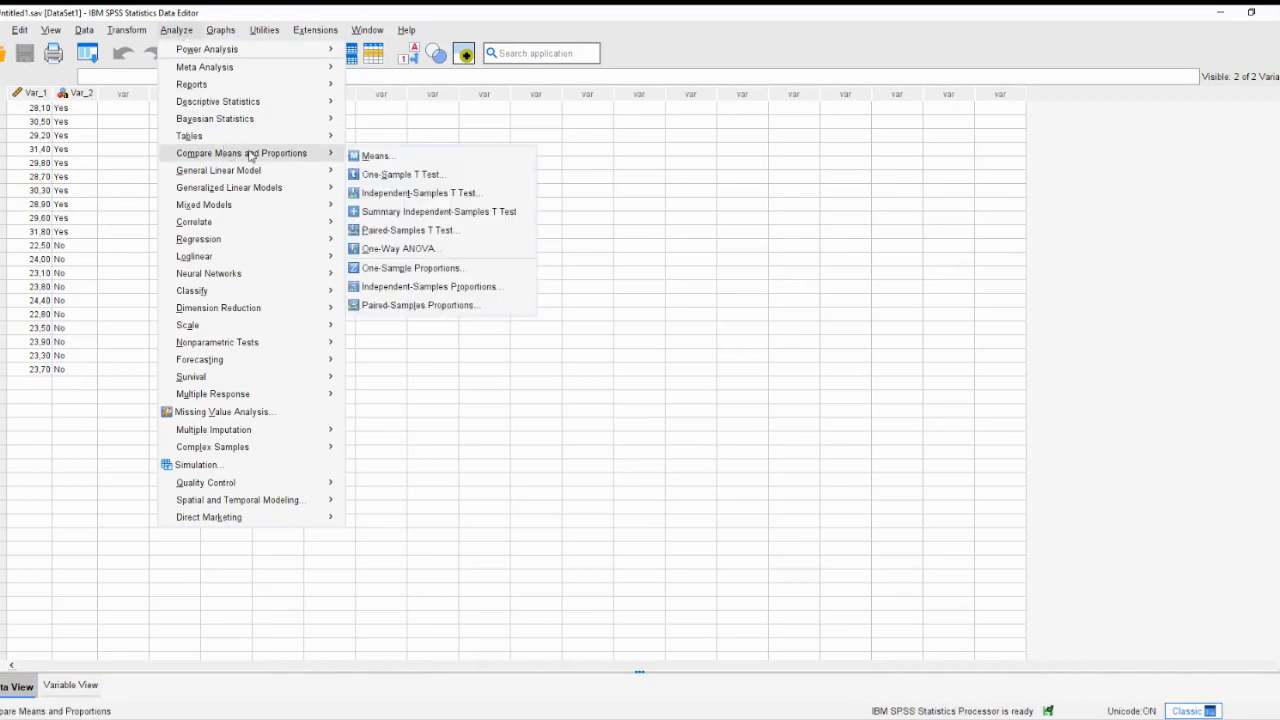
pyautogui.moveTo(376, 156)
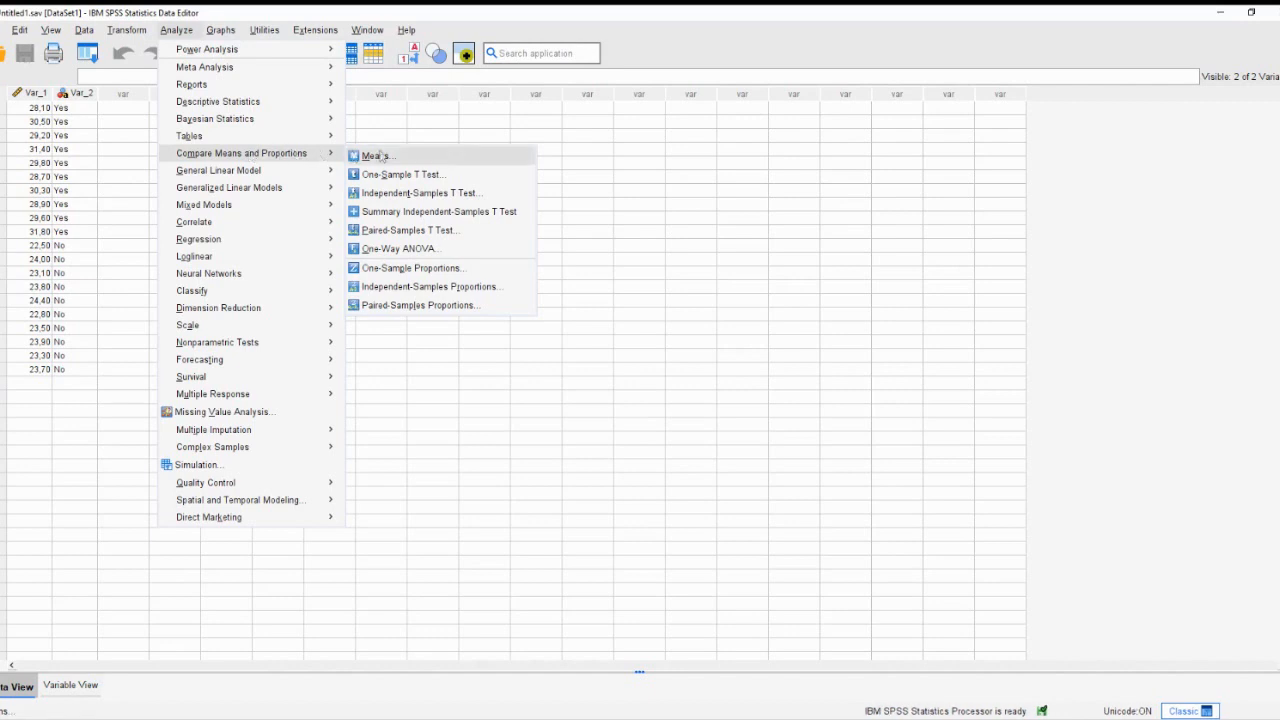
pyautogui.moveTo(420, 192)
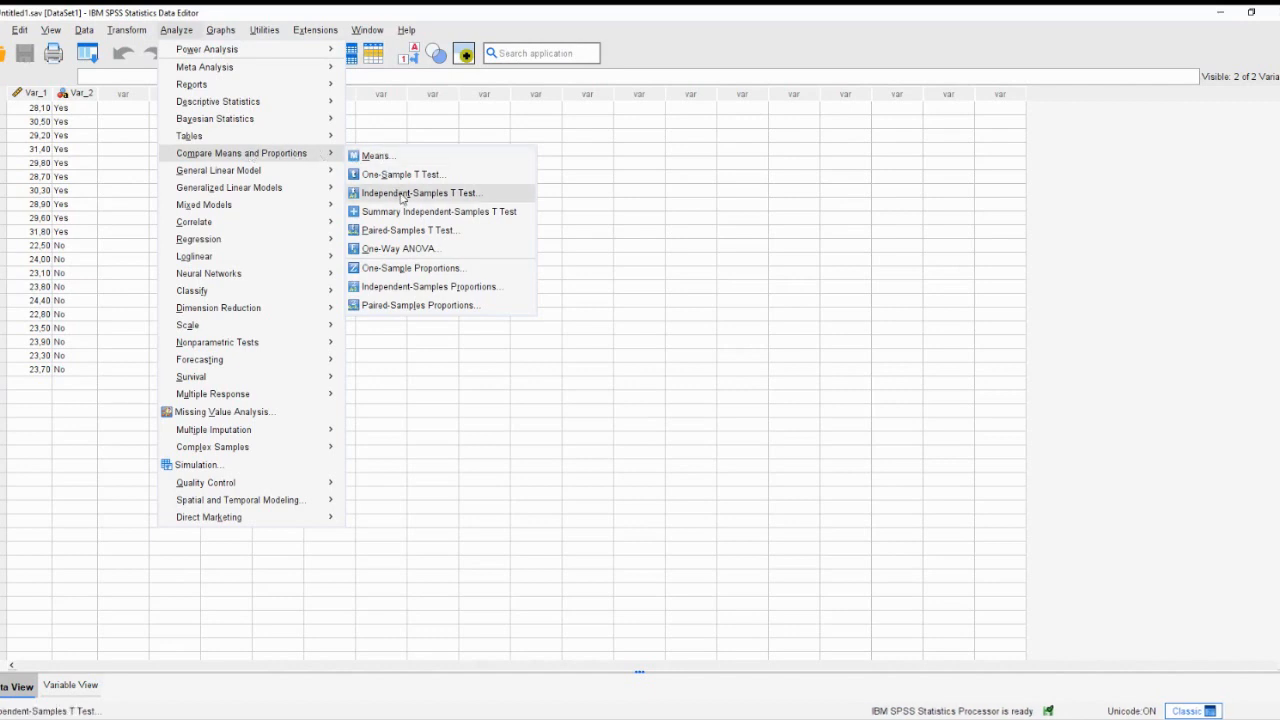
pyautogui.click(420, 192)
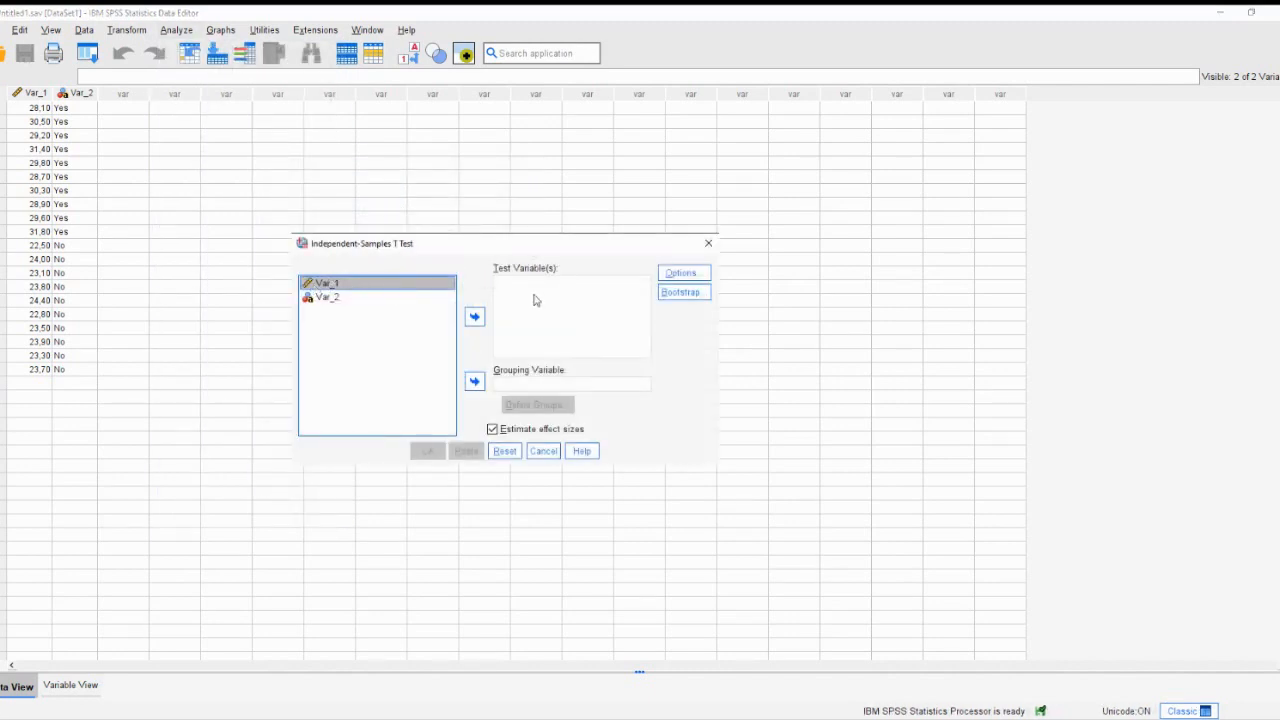
# Step: Assign Var_1 as the test variable and Var_2 as the grouping variable, then go to Define Groups
pyautogui.click(474, 316)
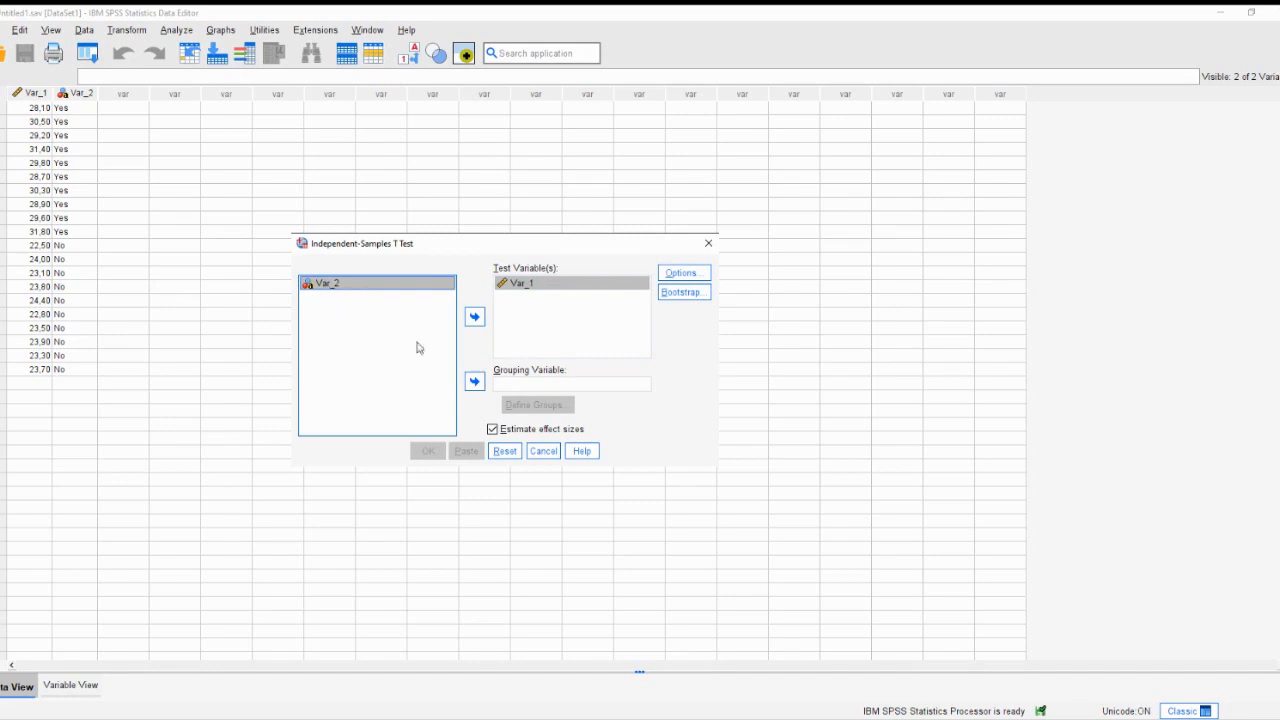
pyautogui.click(474, 380)
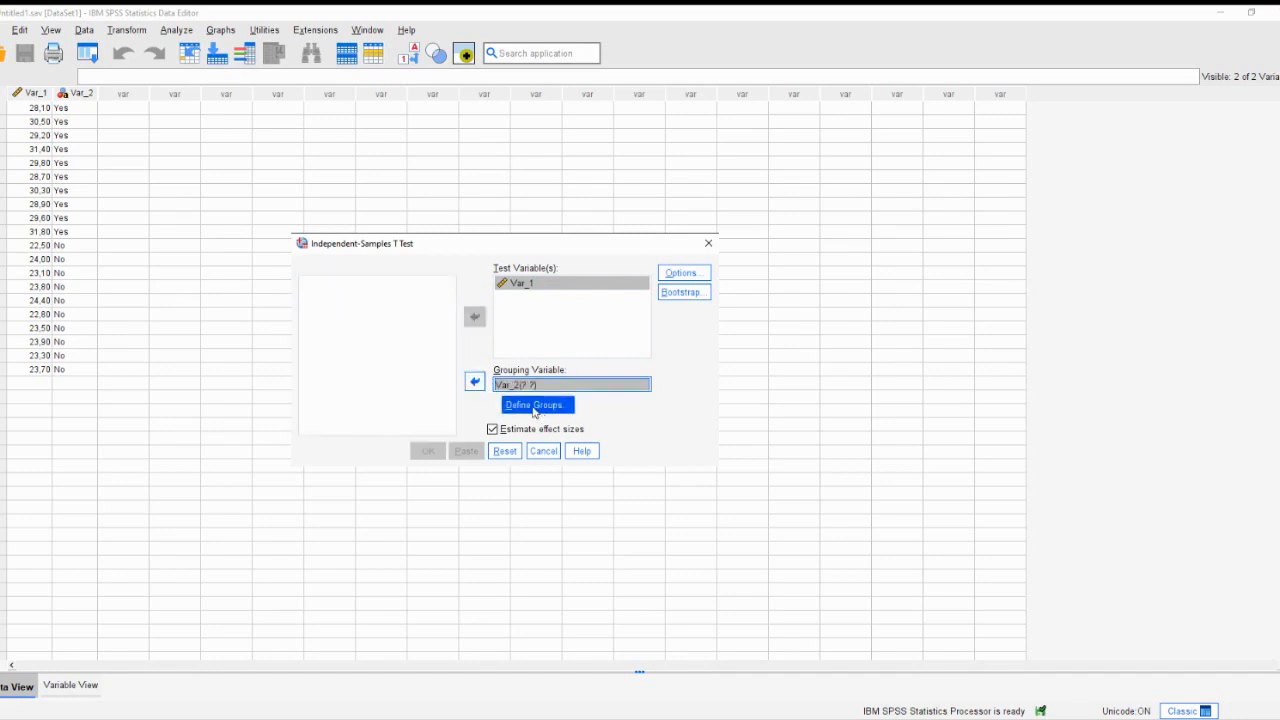
pyautogui.click(536, 404)
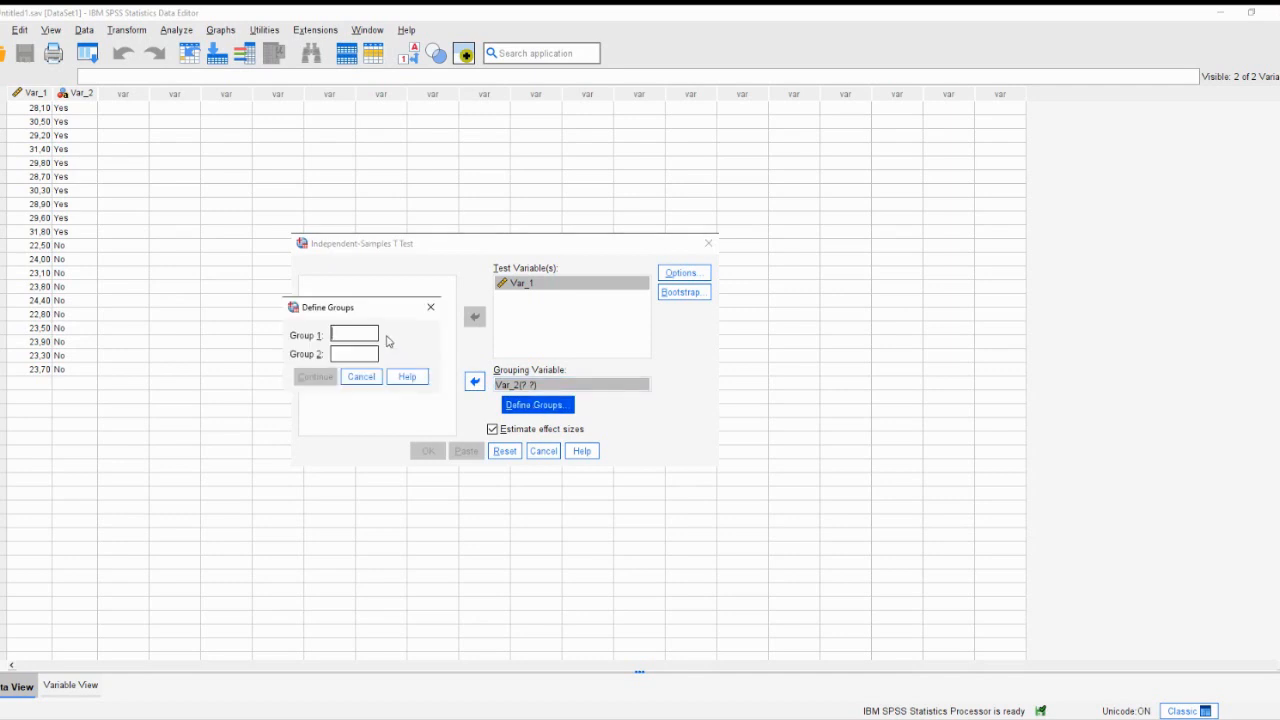
# Step: Define Group 1 as Yes and Group 2 as No for Var_2 and continue
pyautogui.write('Yes')
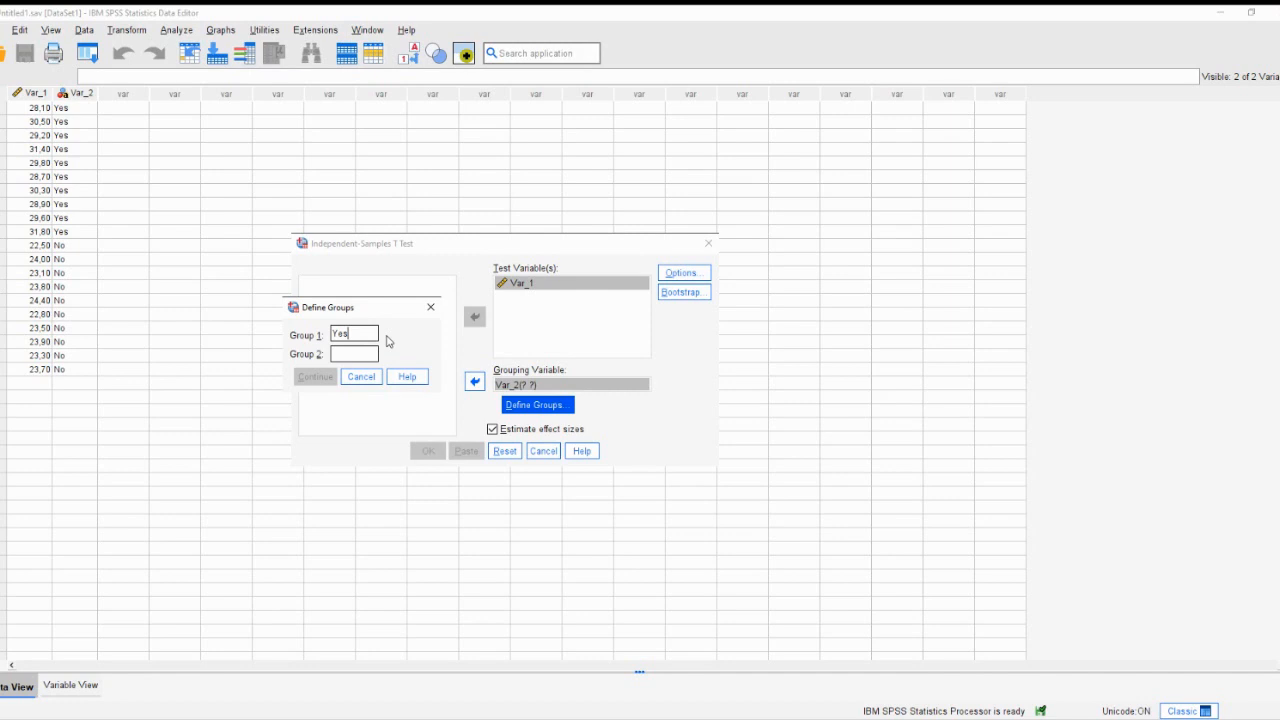
pyautogui.moveTo(268, 374)
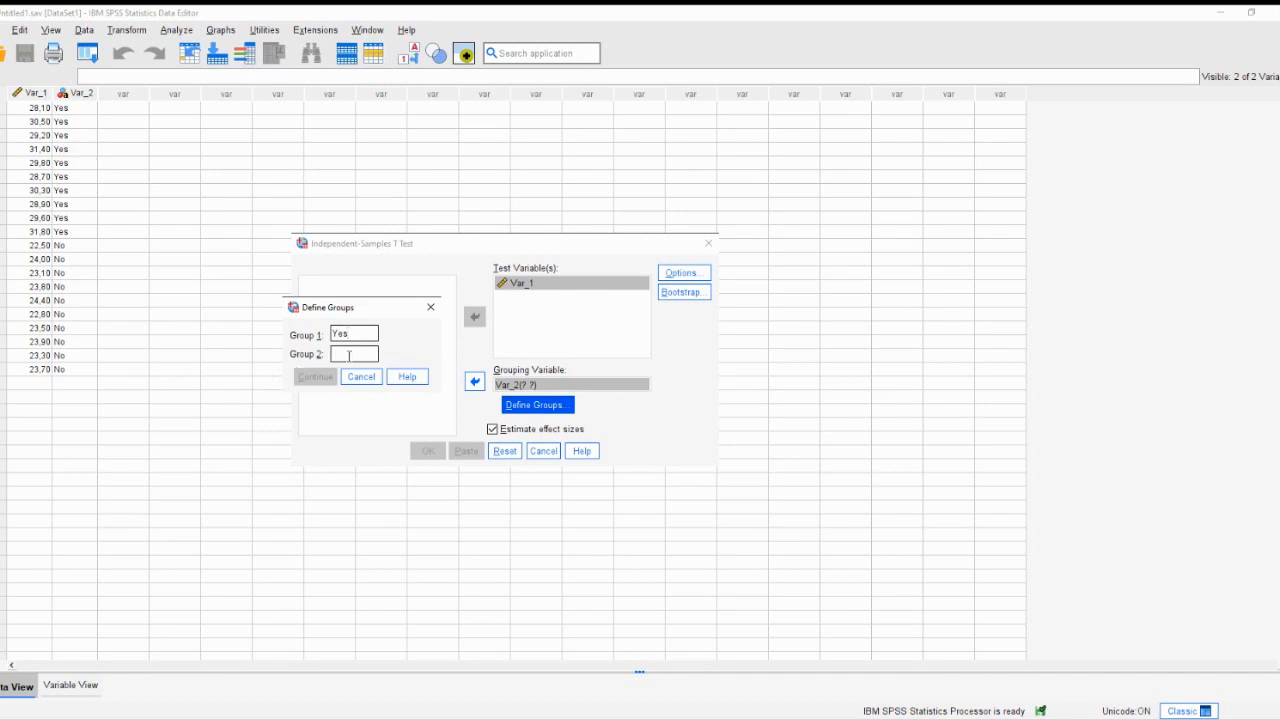
pyautogui.write('No')
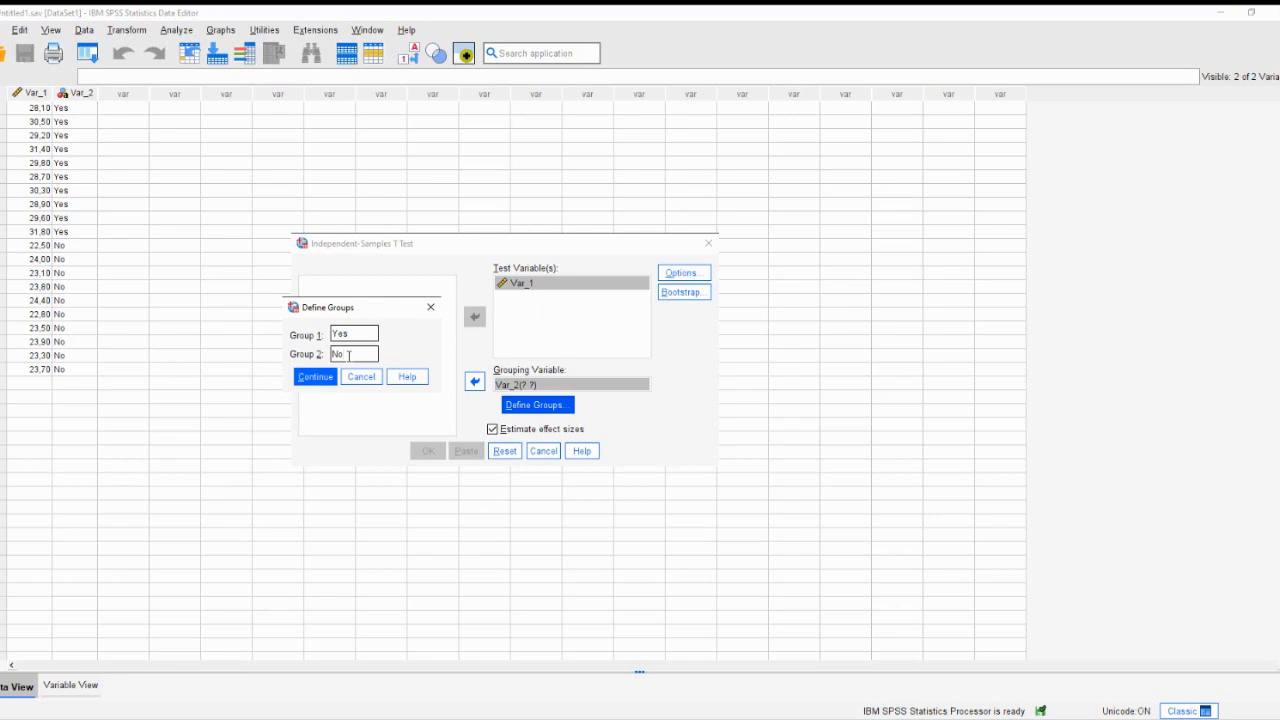
pyautogui.click(314, 376)
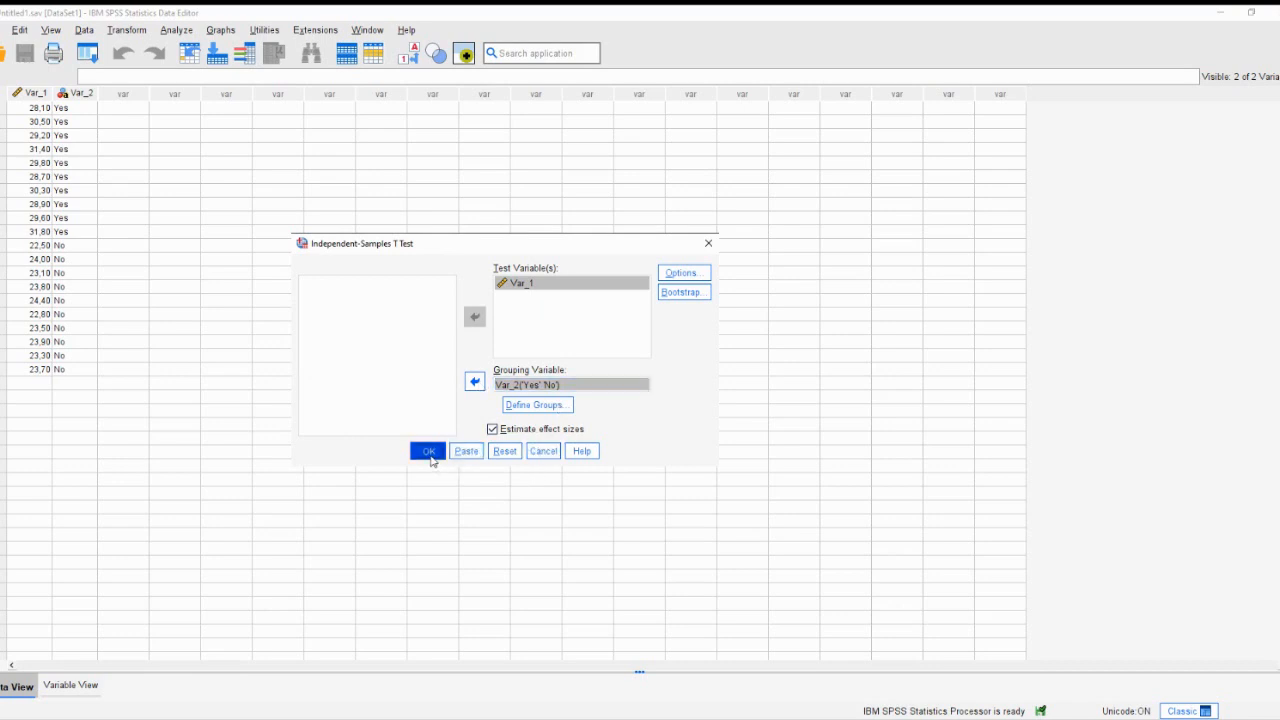
# Step: Confirm with OK to generate the group statistics, test results and effect size tables
pyautogui.click(428, 452)
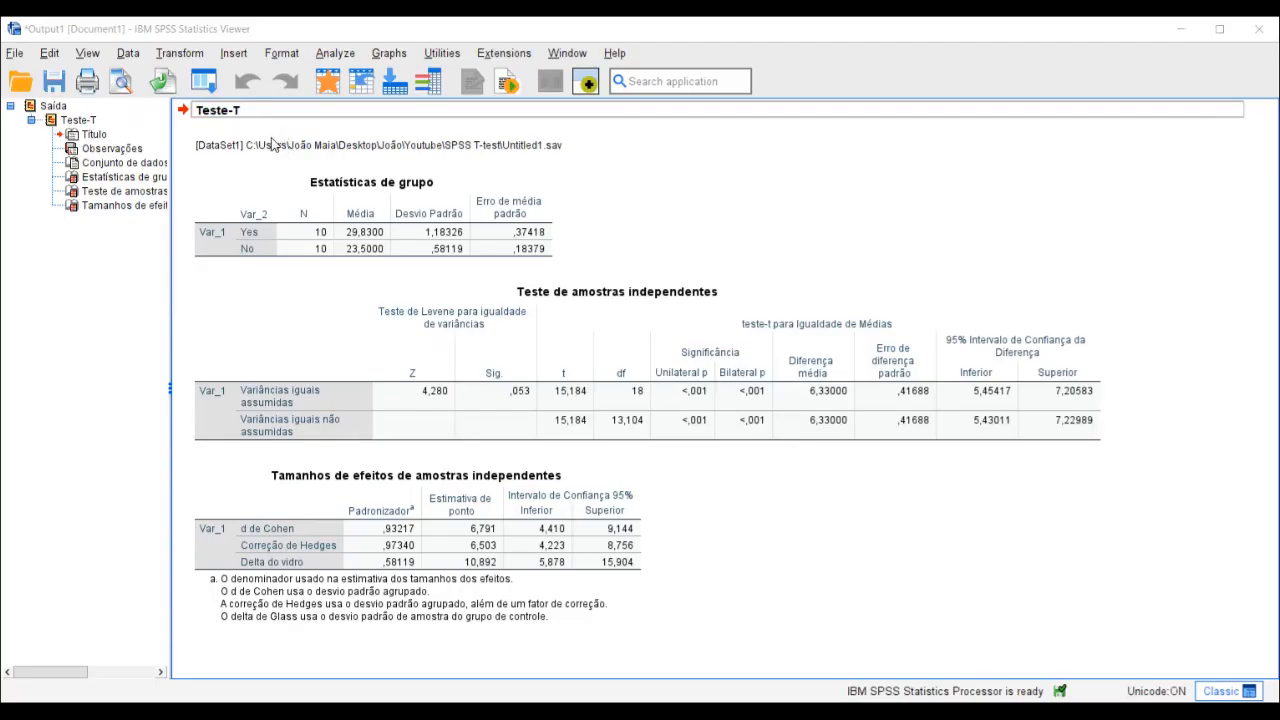
pyautogui.moveTo(276, 144)
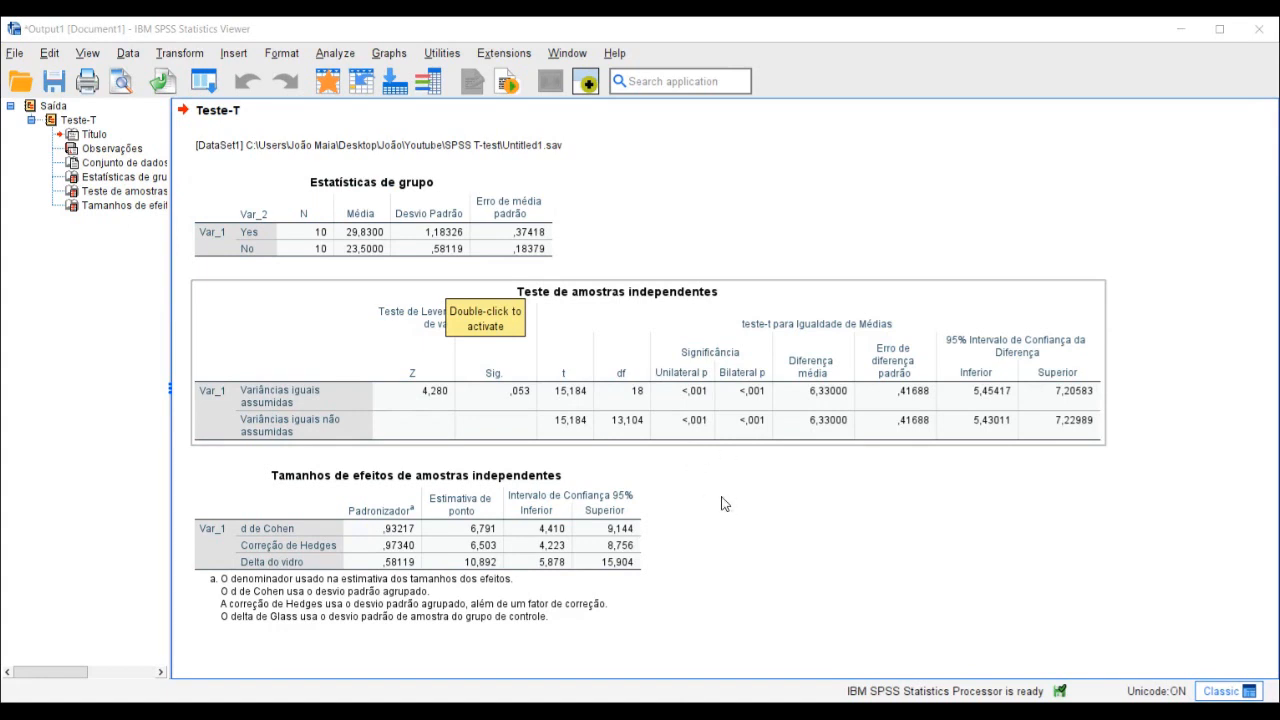
pyautogui.moveTo(736, 556)
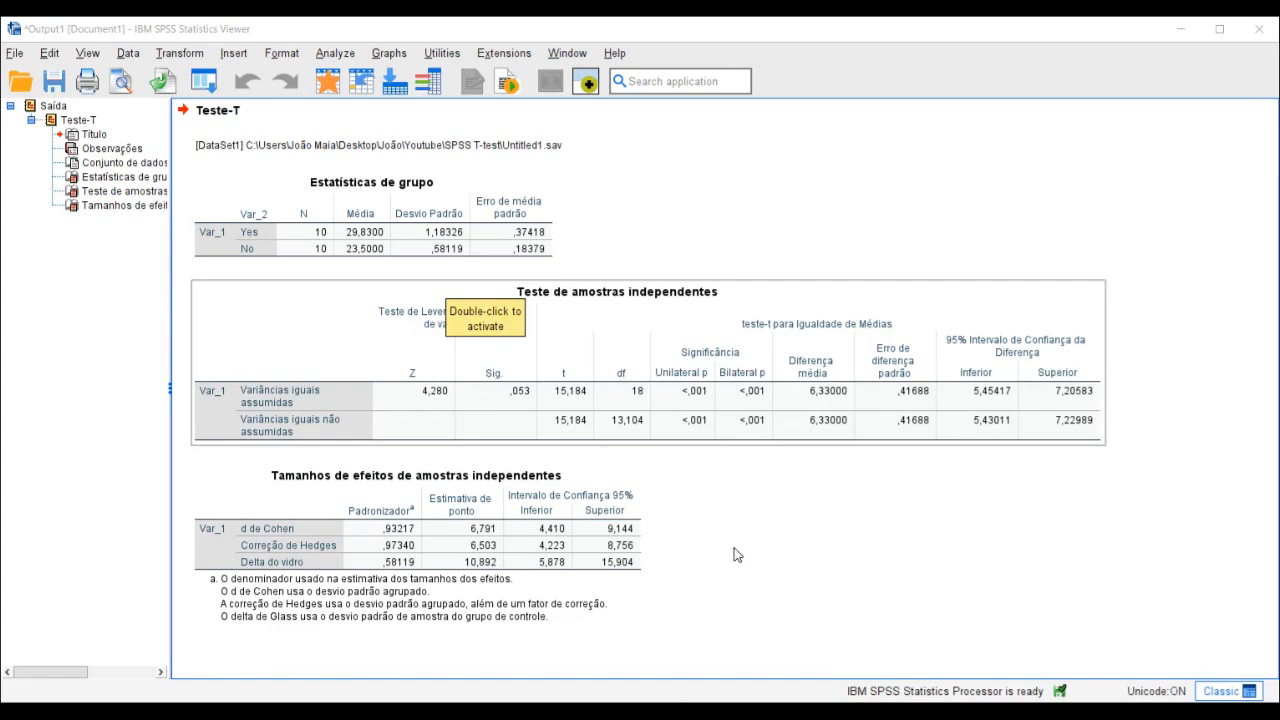
pyautogui.moveTo(714, 508)
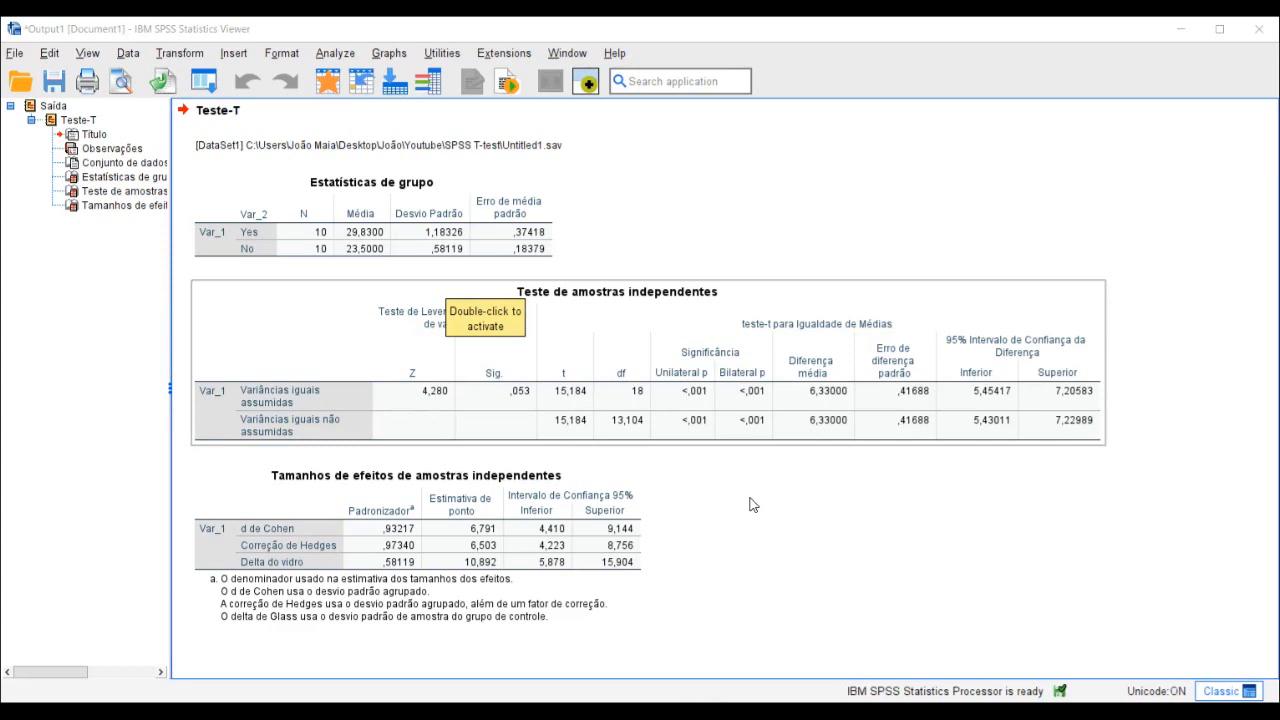
pyautogui.moveTo(810, 486)
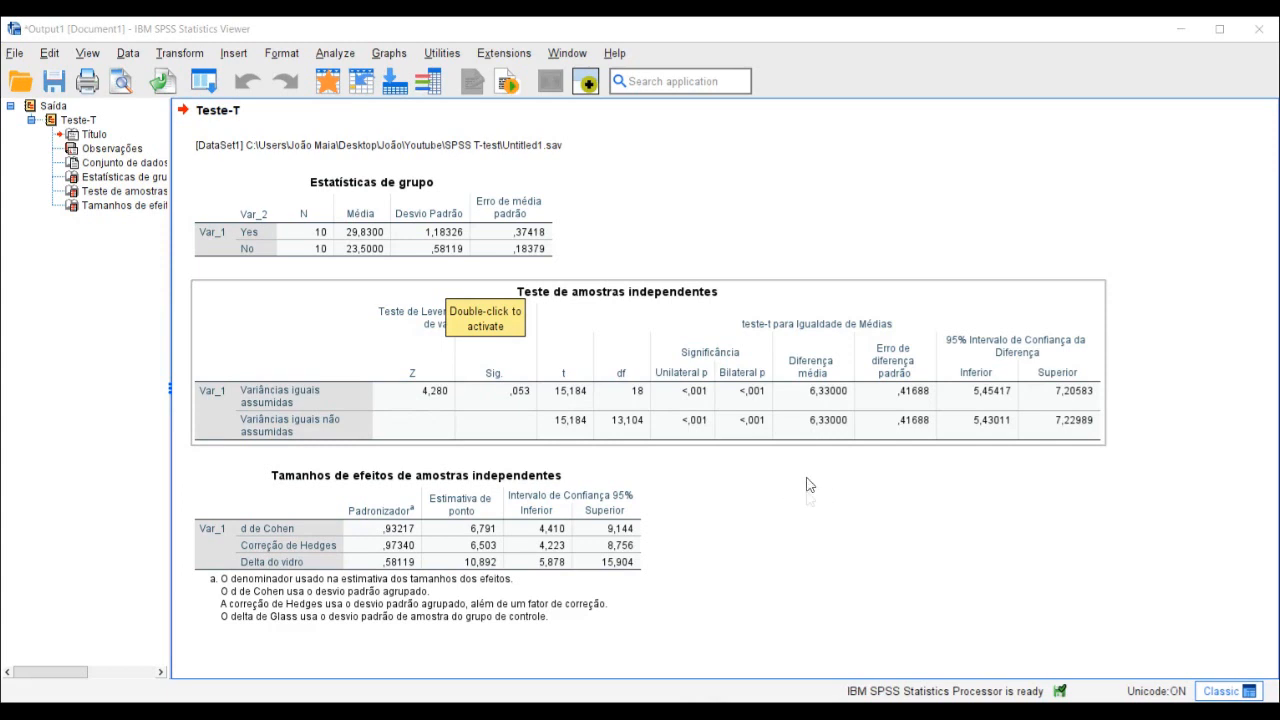
pyautogui.moveTo(792, 502)
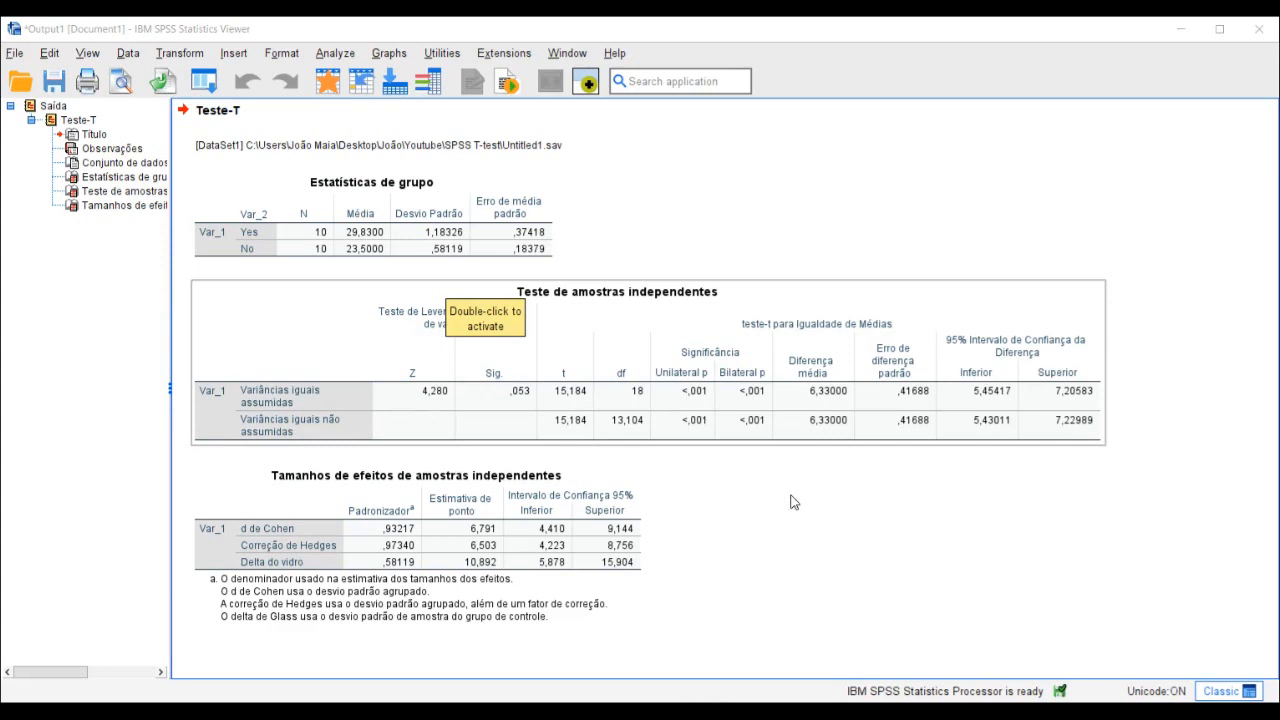
pyautogui.moveTo(892, 470)
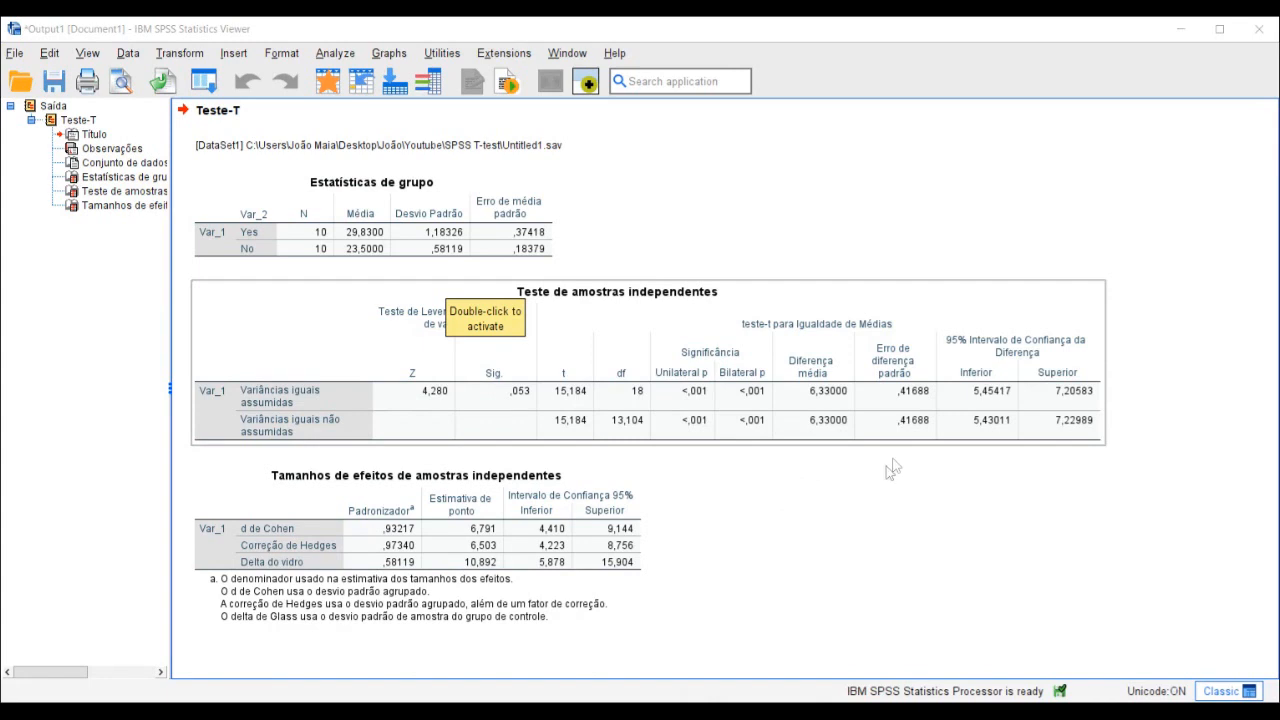
pyautogui.moveTo(890, 472)
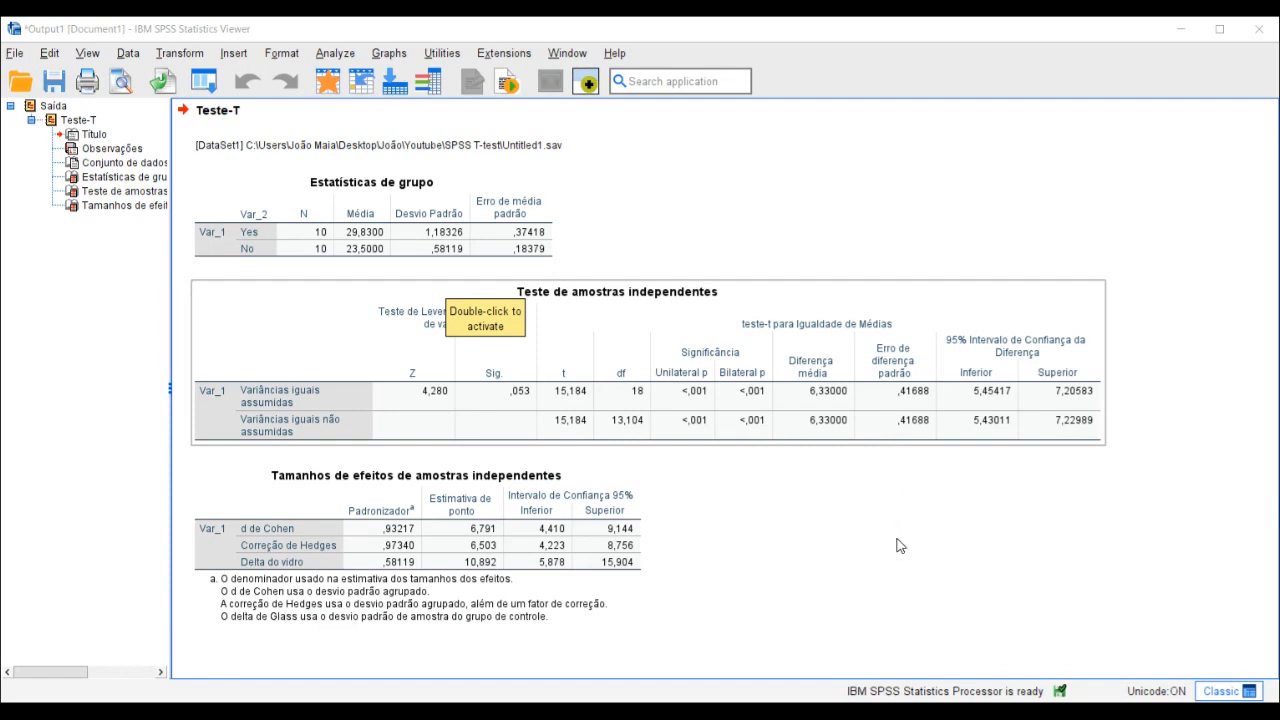
pyautogui.moveTo(956, 472)
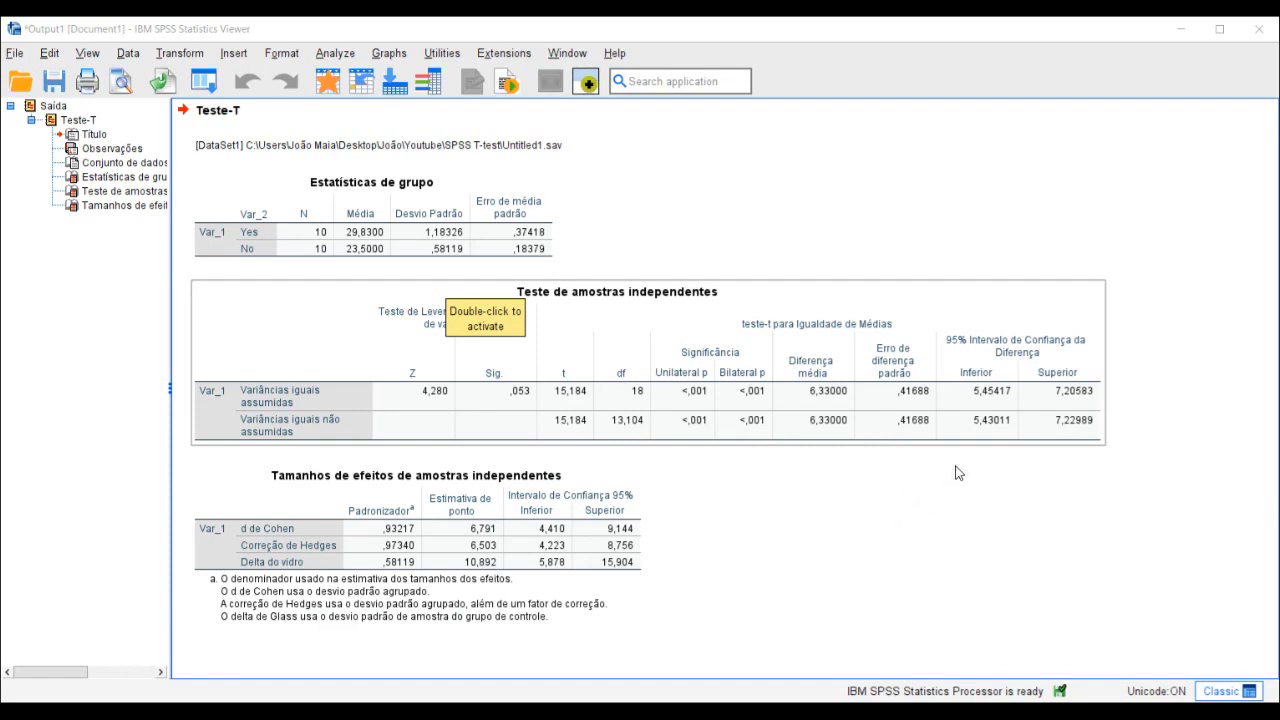